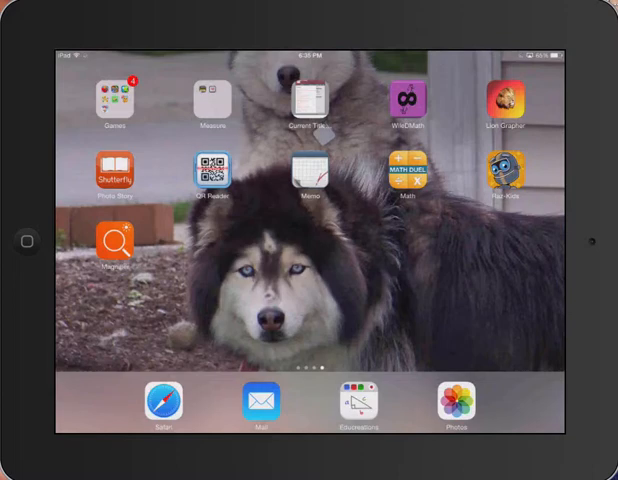
# Step: Open Safari, go to the Blackboard Learn bookmark and start entering the username
pyautogui.click(160, 402)
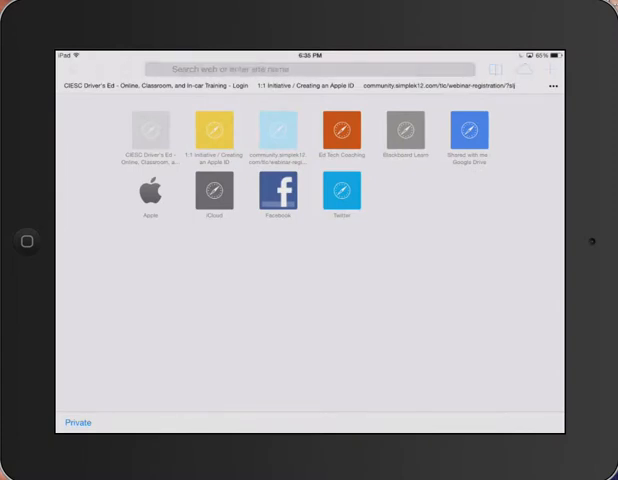
pyautogui.click(308, 68)
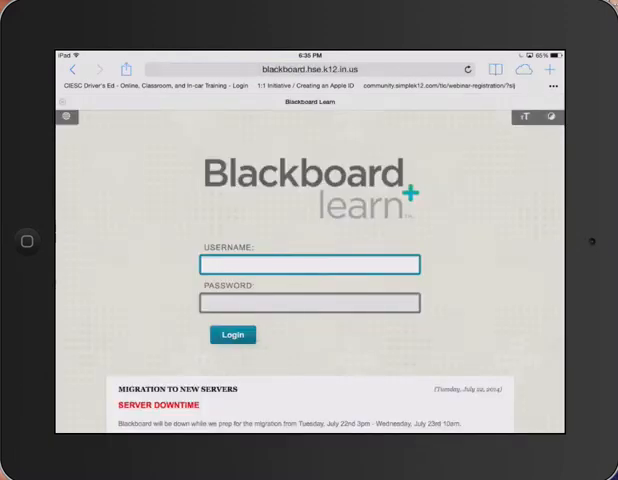
pyautogui.click(308, 264)
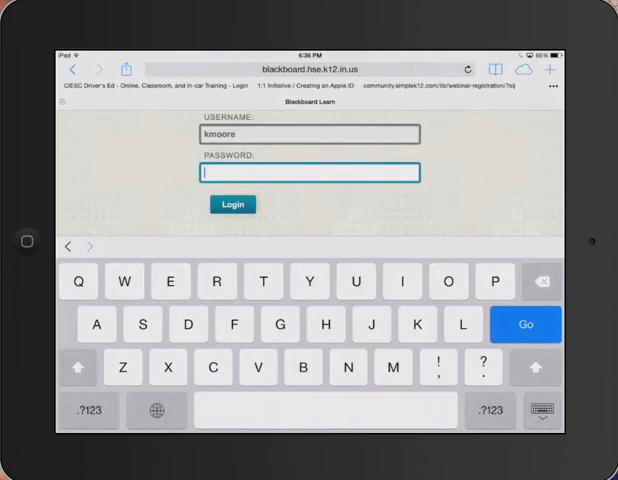
# Step: Sign in to Blackboard Learn and scroll the course list down to the Calendars section
pyautogui.click(232, 204)
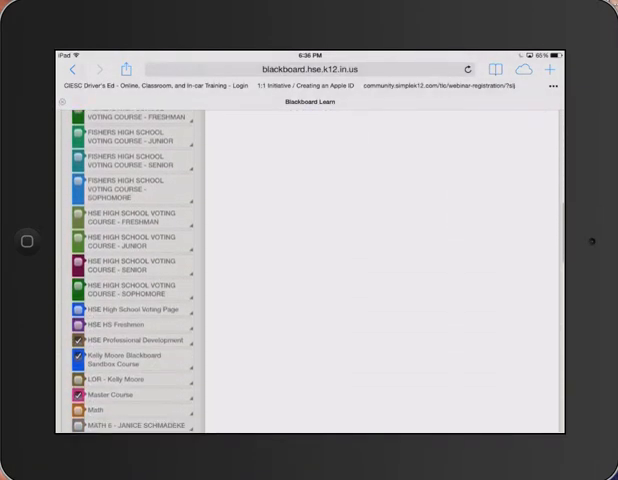
pyautogui.scroll(-3)
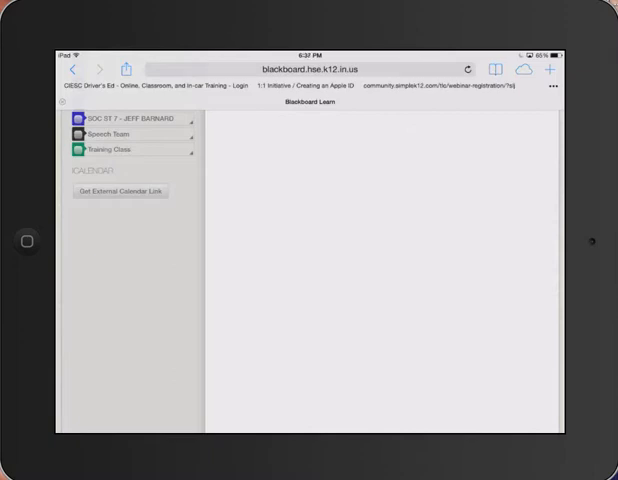
# Step: Generate the external iCal calendar link and select the URL to copy it
pyautogui.click(120, 192)
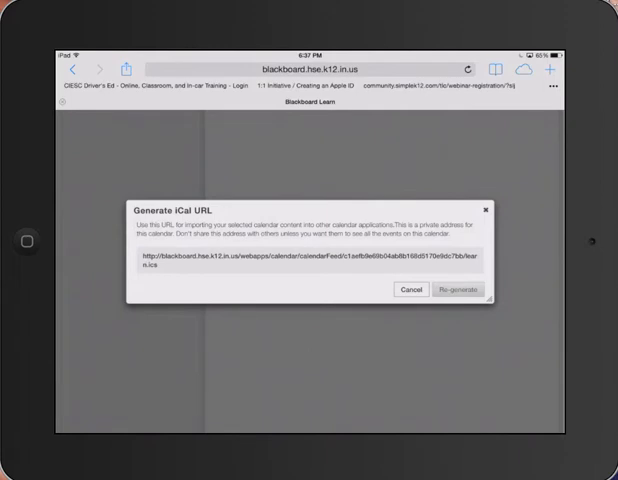
pyautogui.doubleClick(196, 258)
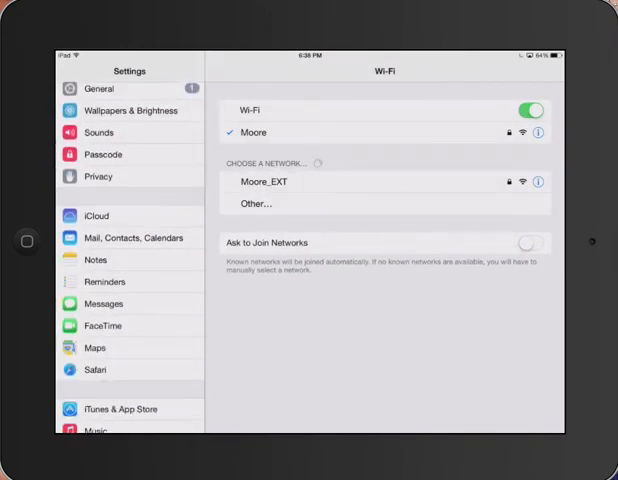
# Step: Go to Mail, Contacts, Calendars, add a new account and choose the Other type
pyautogui.click(148, 236)
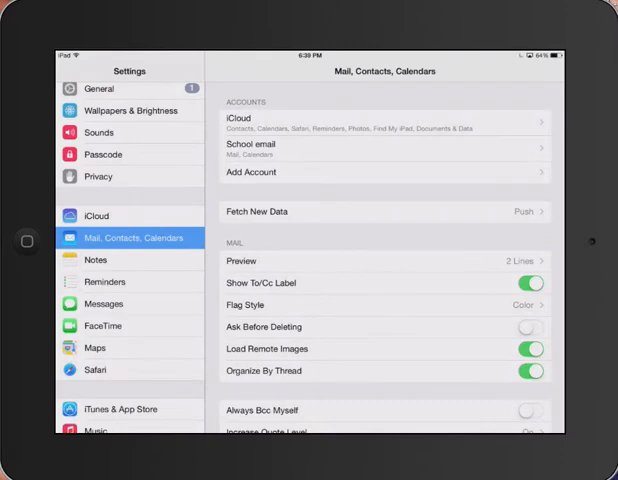
pyautogui.click(252, 172)
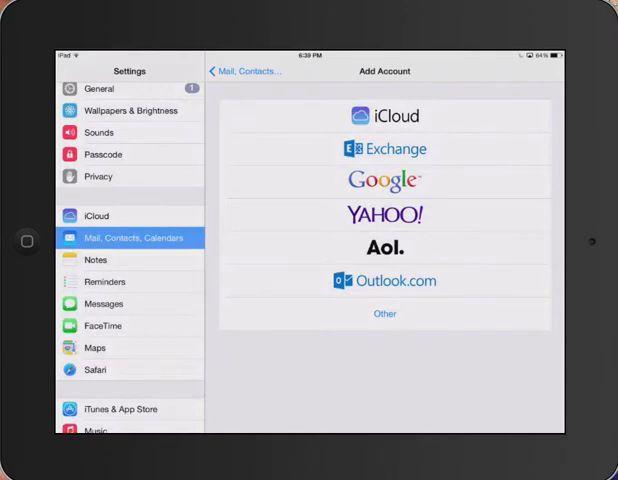
pyautogui.click(384, 312)
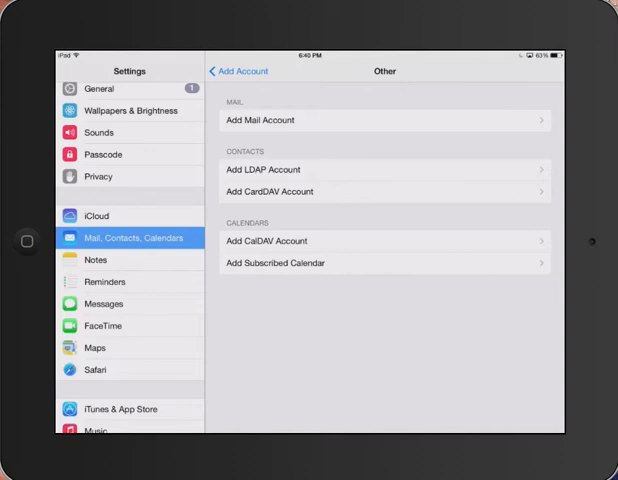
# Step: Add a subscribed calendar with the copied Blackboard iCal URL as its server and continue
pyautogui.click(276, 264)
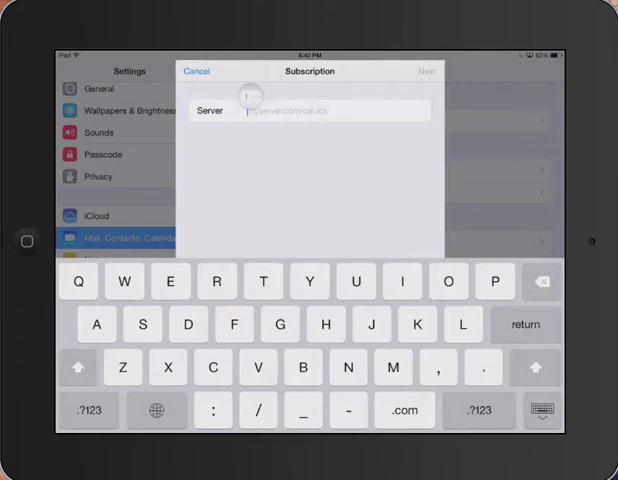
pyautogui.click(260, 108)
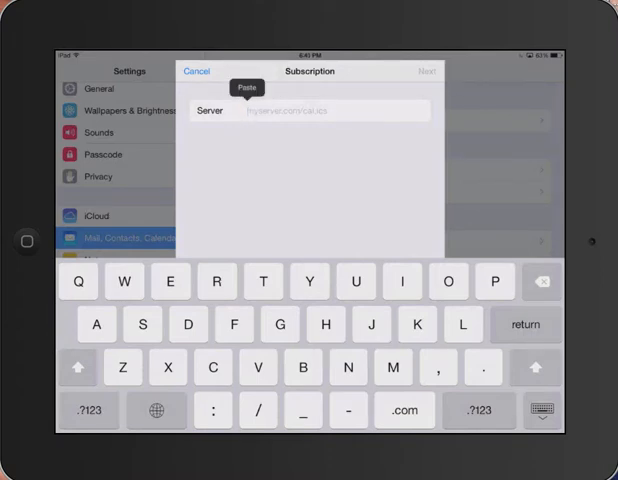
pyautogui.click(252, 76)
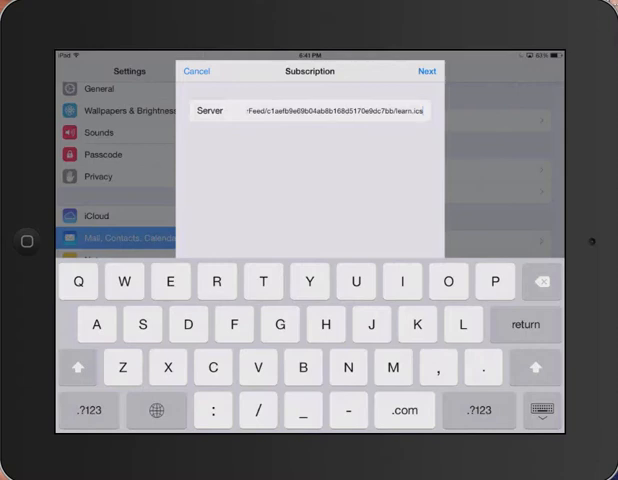
pyautogui.click(426, 72)
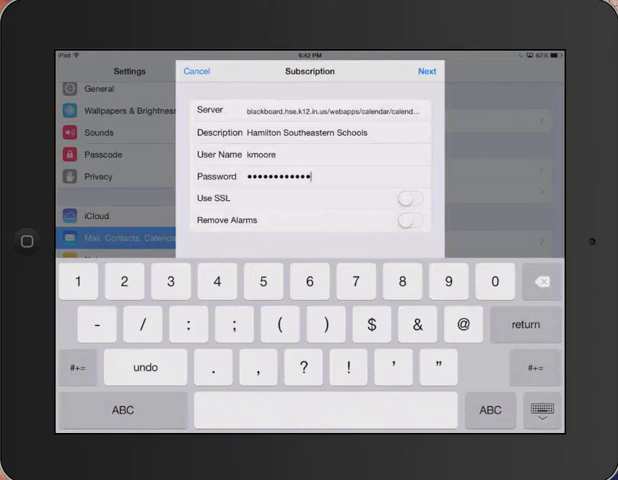
# Step: Save the Blackboard subscription and view its events in the Calendar app's July month
pyautogui.click(424, 72)
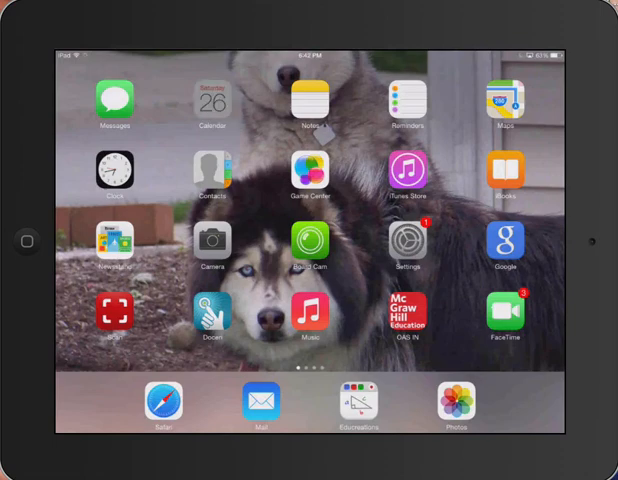
pyautogui.click(210, 104)
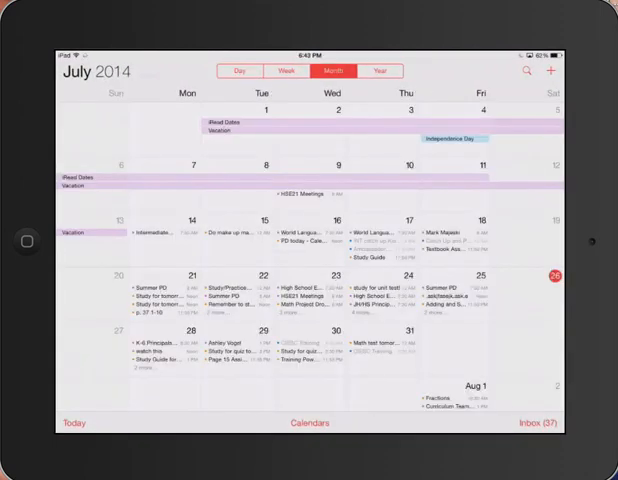